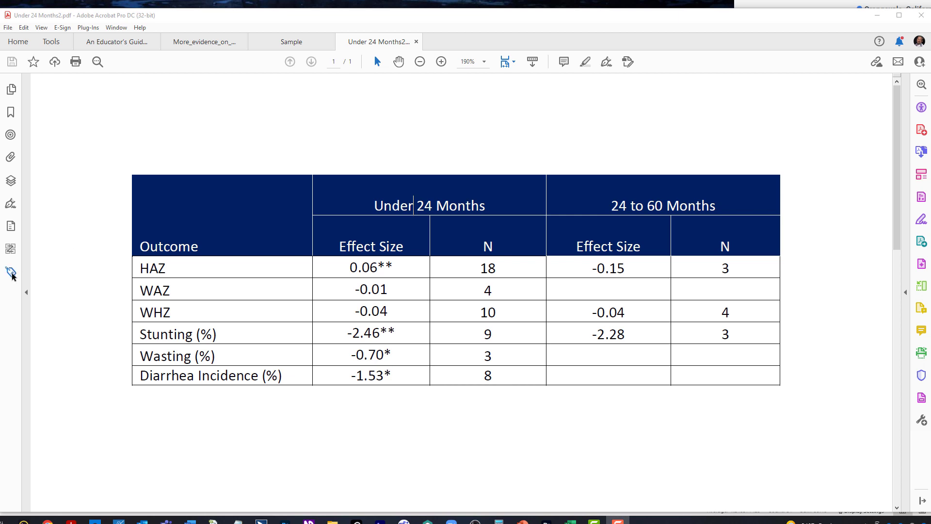
mouse_move(10, 271)
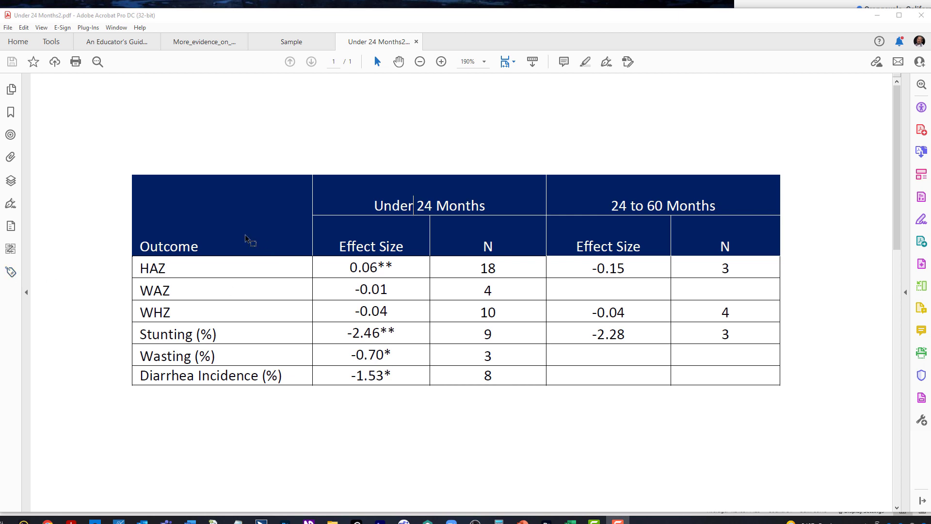
mouse_move(255, 192)
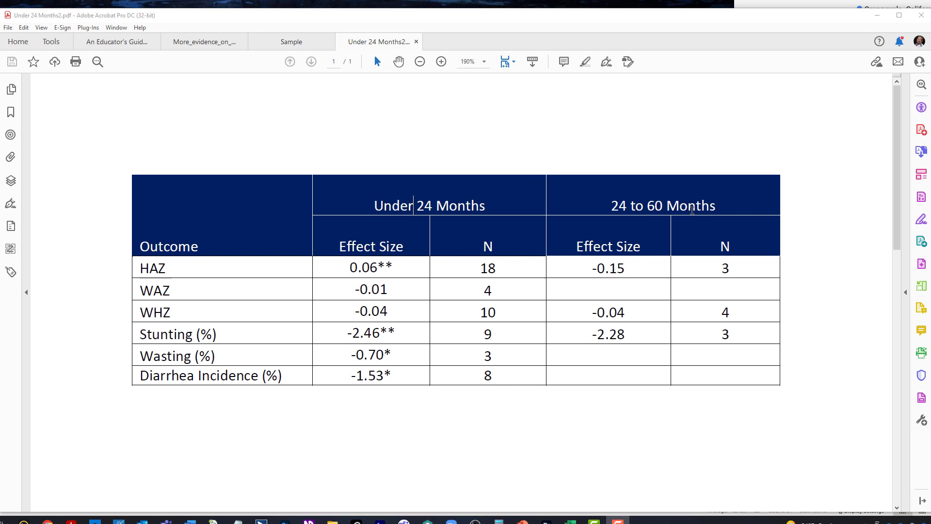
mouse_move(688, 260)
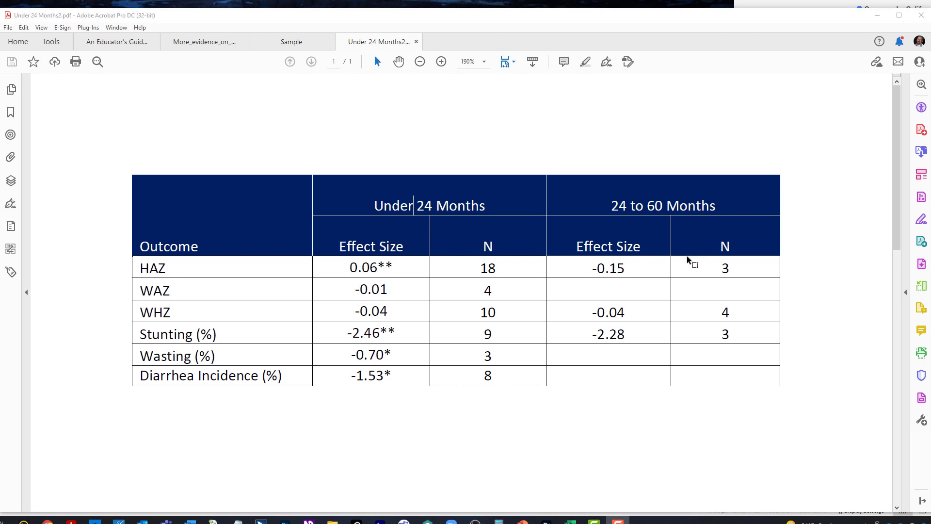
mouse_move(158, 194)
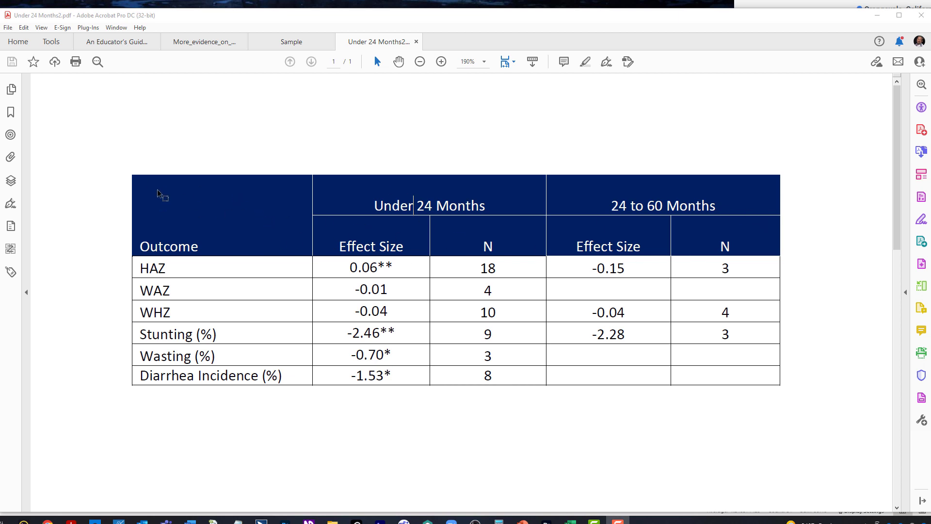
mouse_move(202, 192)
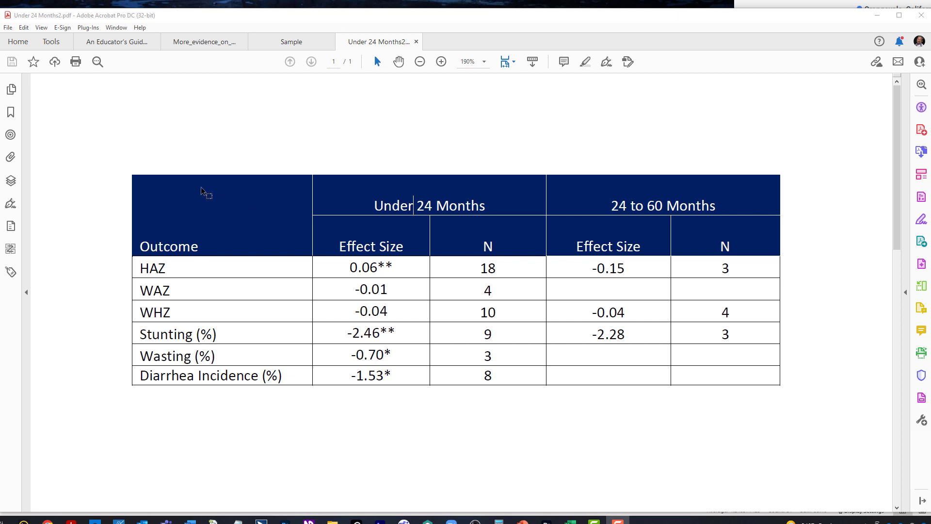
mouse_move(213, 201)
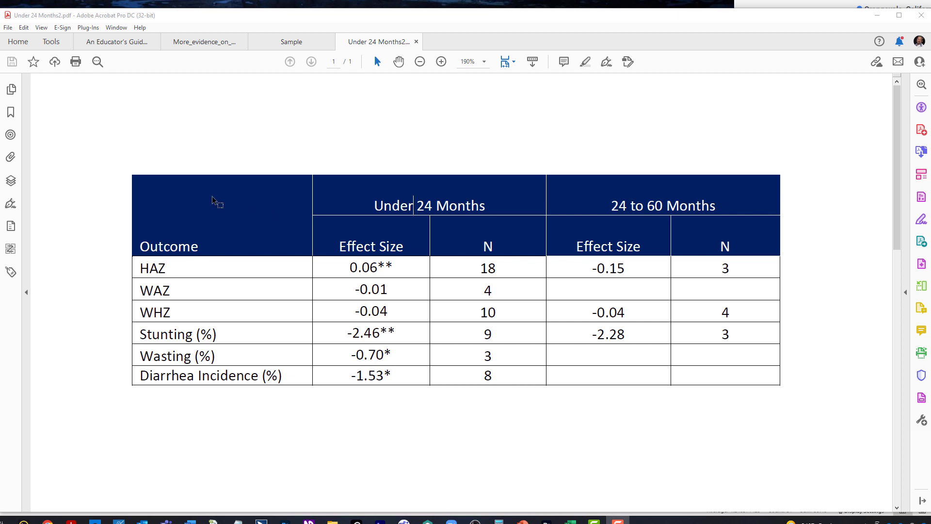
mouse_move(602, 210)
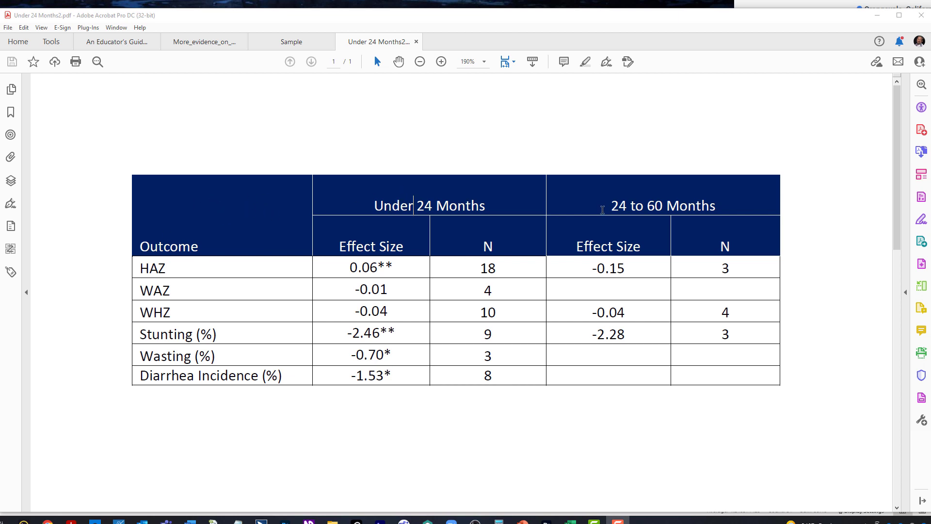
mouse_move(644, 202)
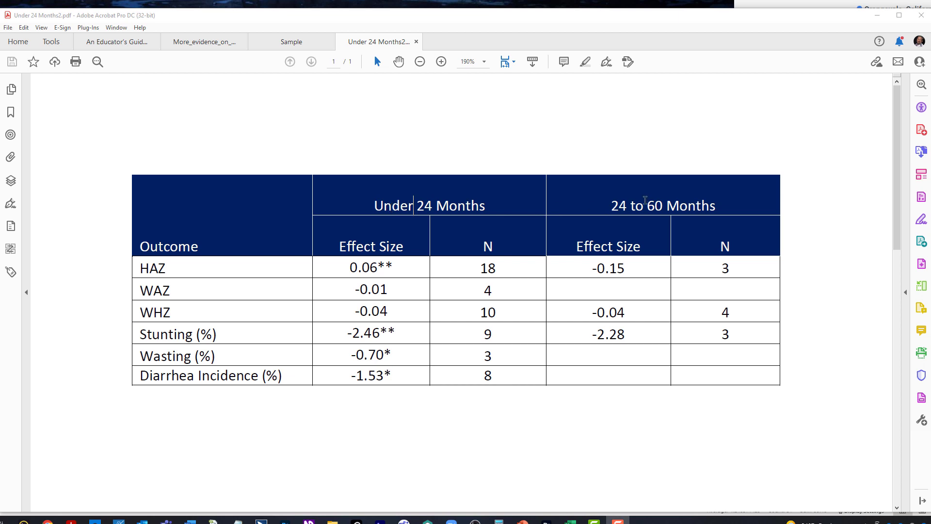
mouse_move(635, 200)
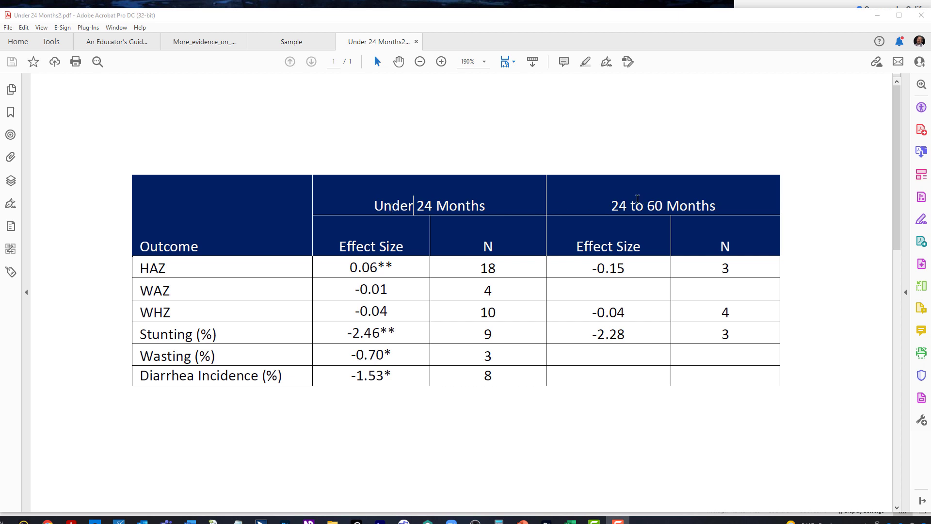
mouse_move(385, 314)
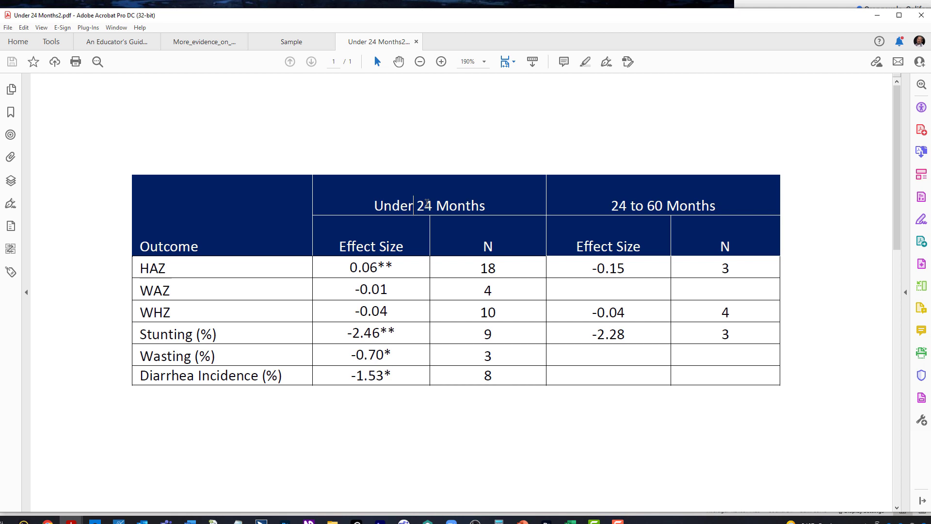
Select the Effect Size heading and Stunting value, then display the table's TH/TD cell markings.
double_click(370, 246)
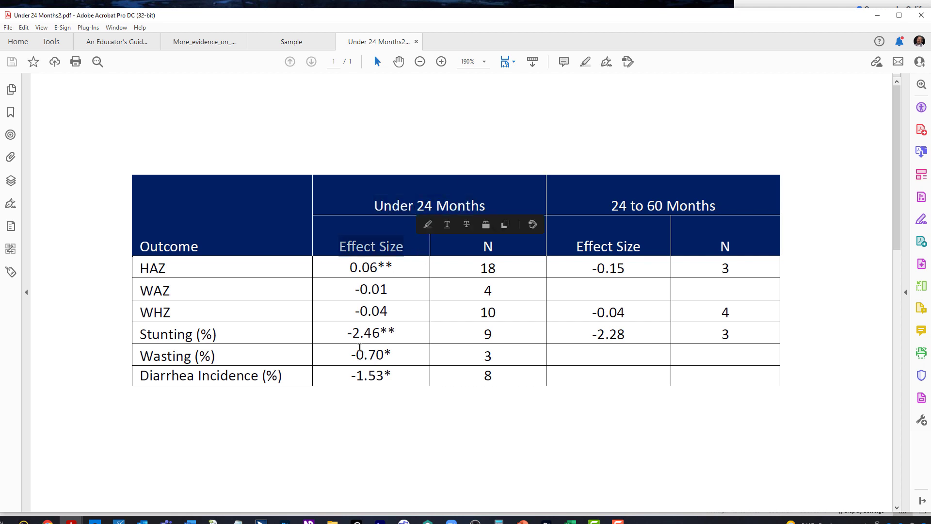
double_click(370, 332)
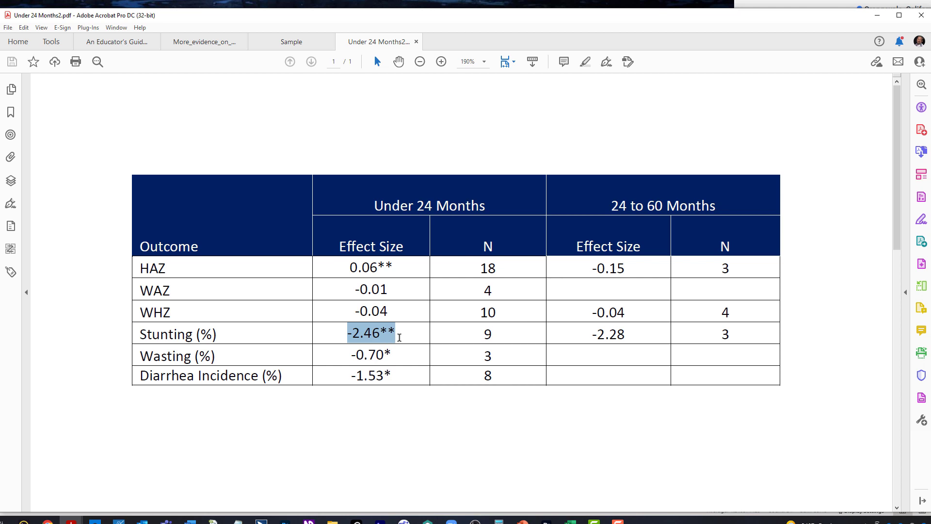
mouse_move(456, 213)
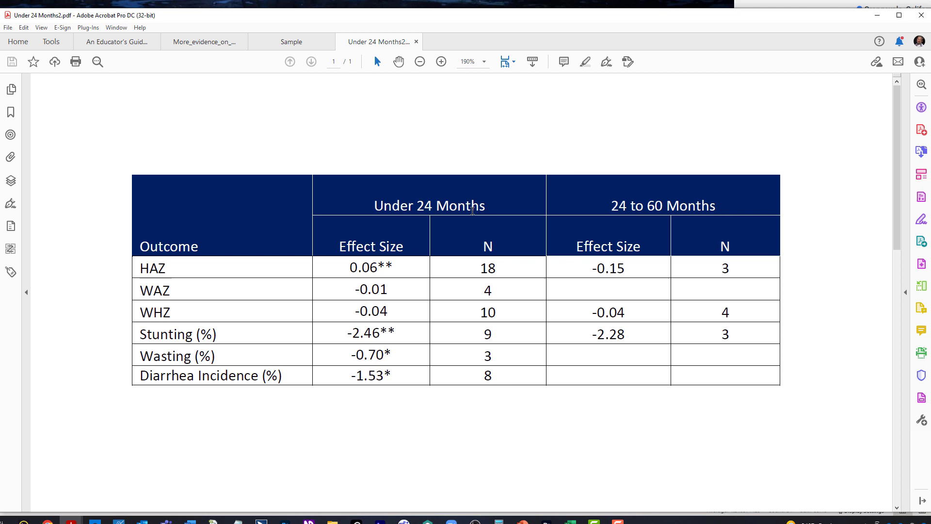
mouse_move(482, 207)
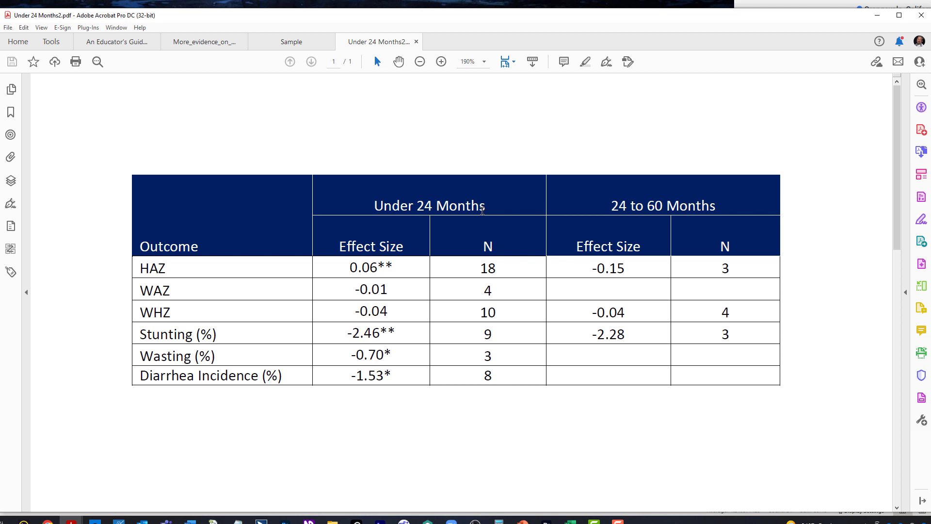
mouse_move(450, 210)
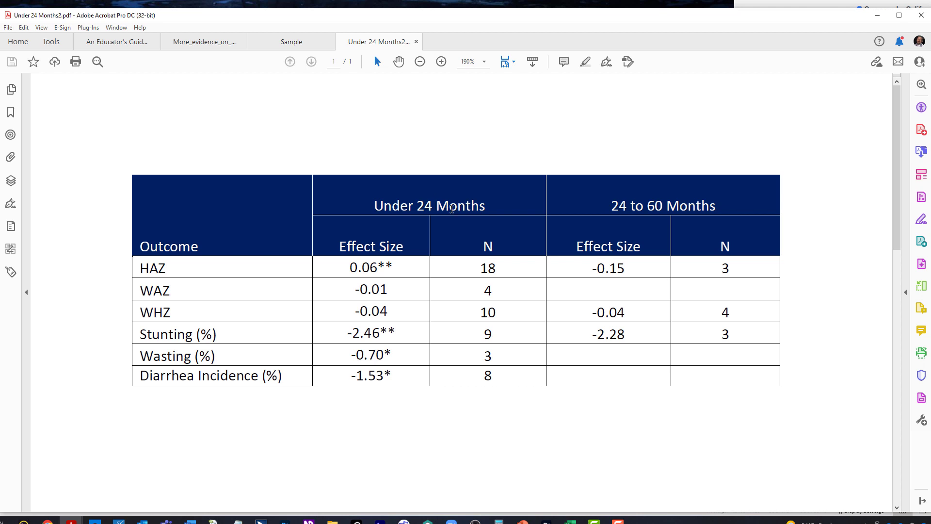
mouse_move(449, 204)
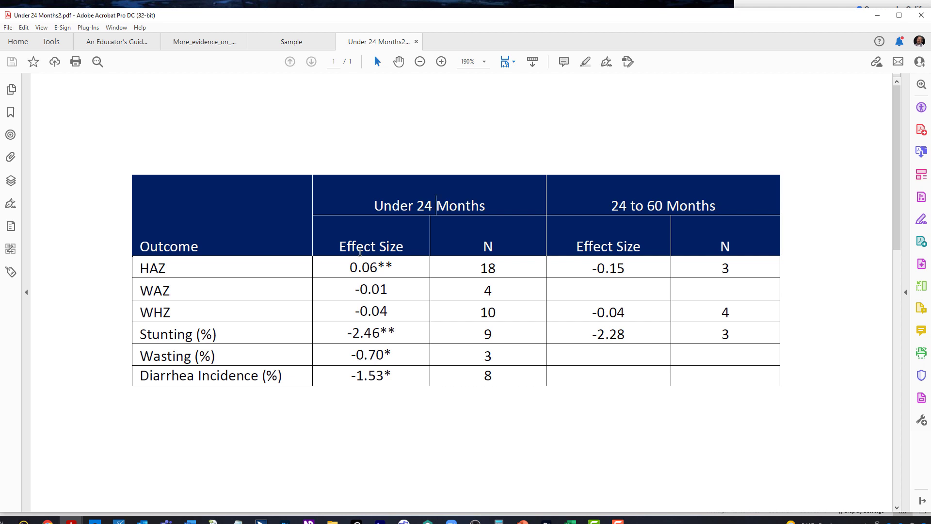
mouse_move(300, 246)
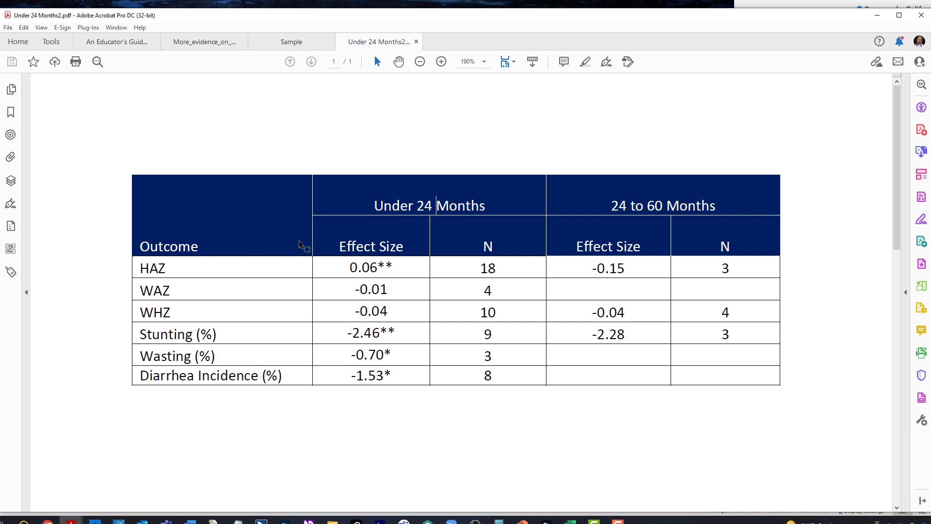
mouse_move(51, 225)
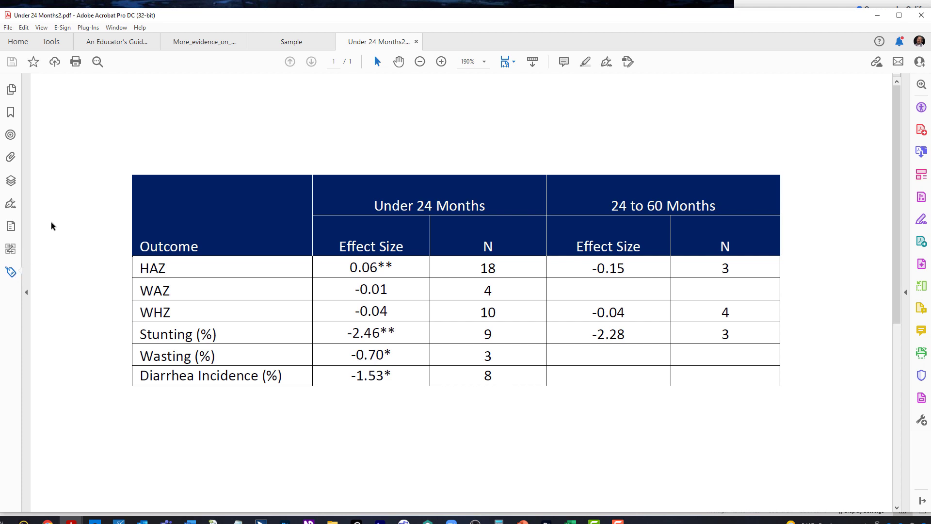
right_click(71, 156)
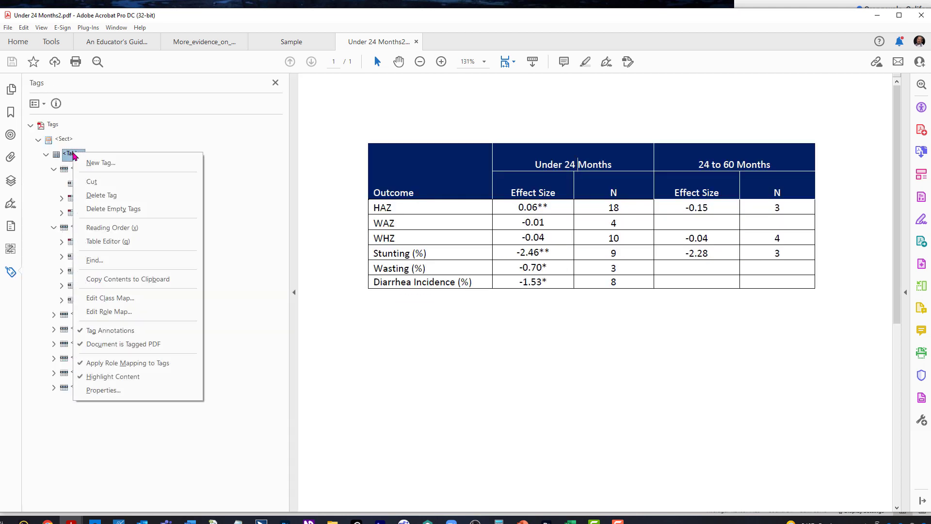
click(108, 241)
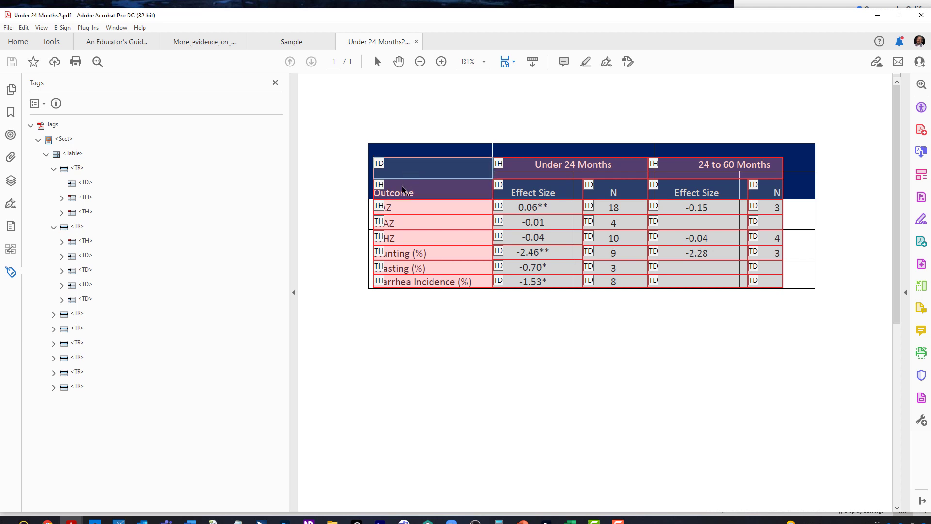
mouse_move(550, 174)
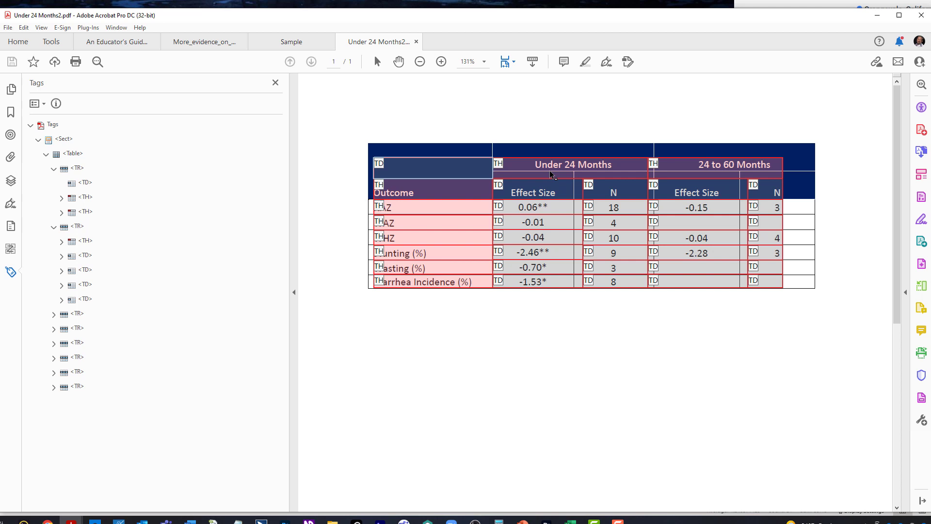
mouse_move(417, 192)
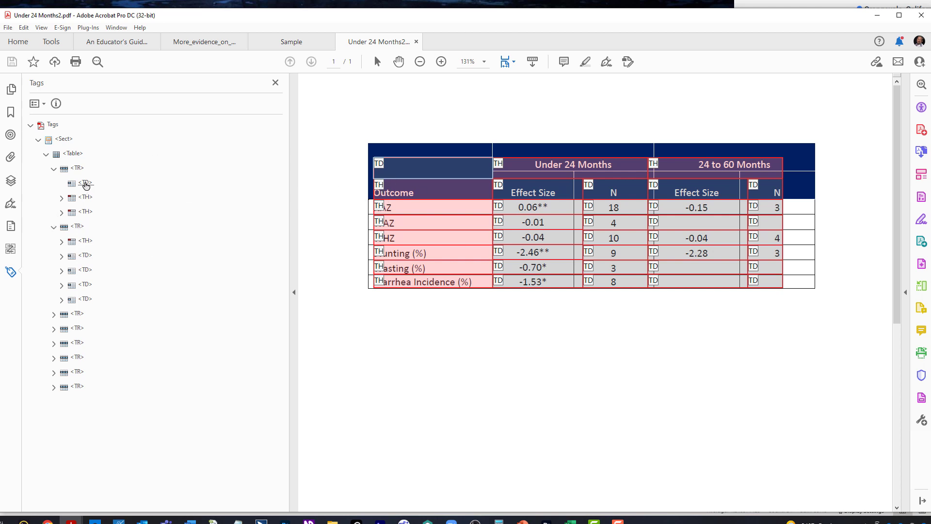
Delete the empty top-left cell tag and select the Outcome header cell tag.
click(86, 241)
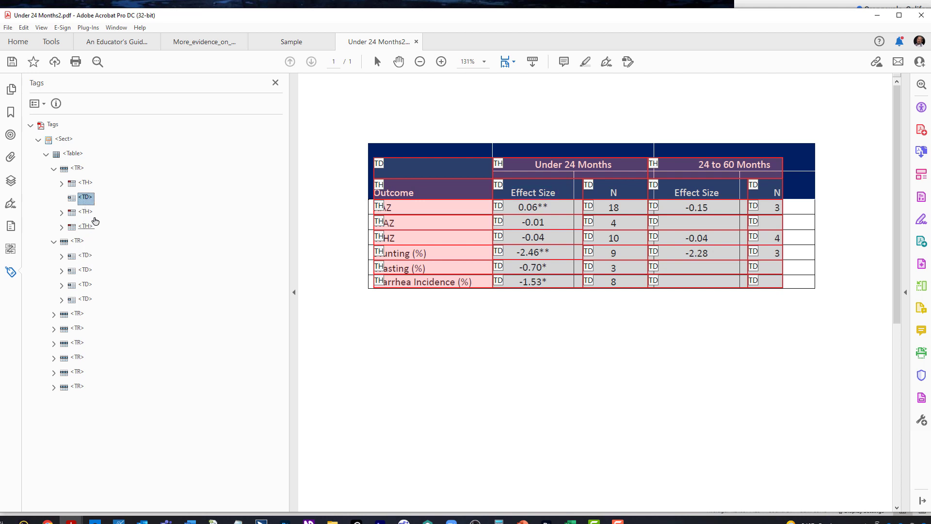
click(86, 198)
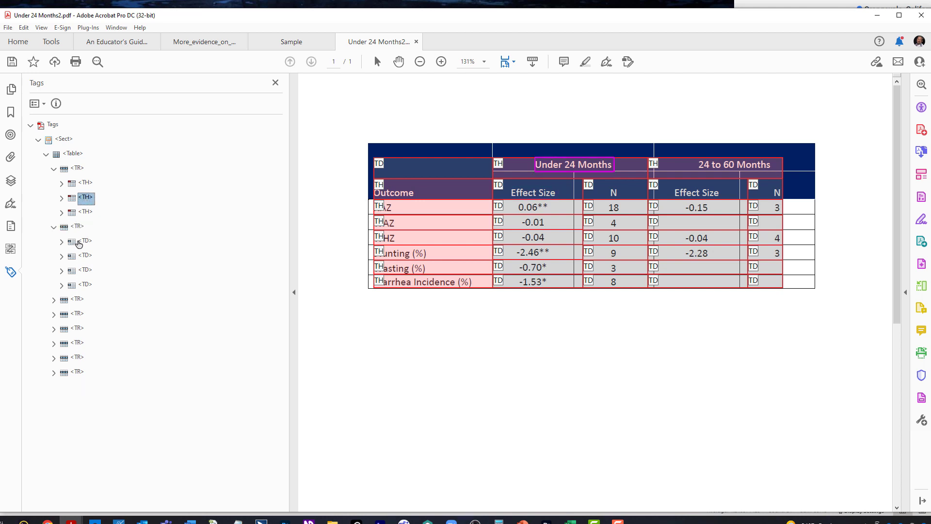
click(86, 183)
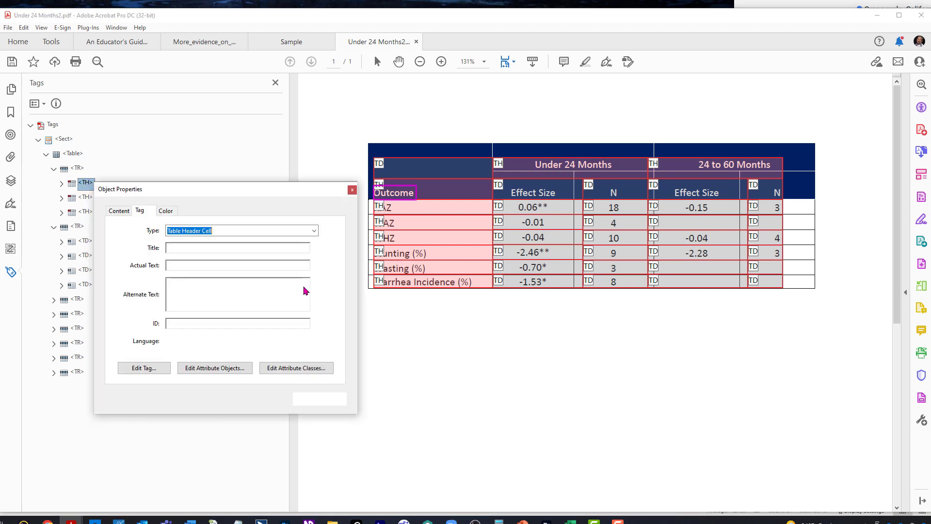
Set the Outcome header cell's RowSpan attribute to 2, then reselect the Table tag.
click(214, 367)
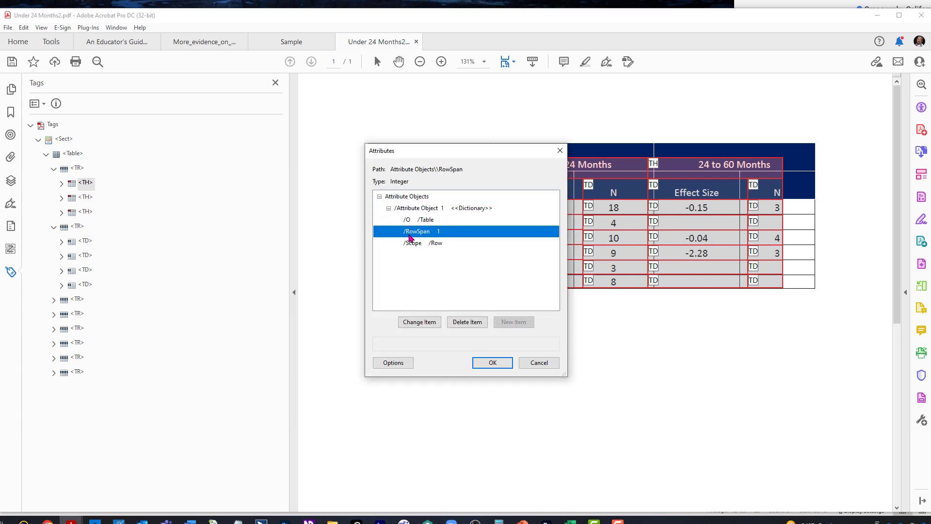
click(419, 321)
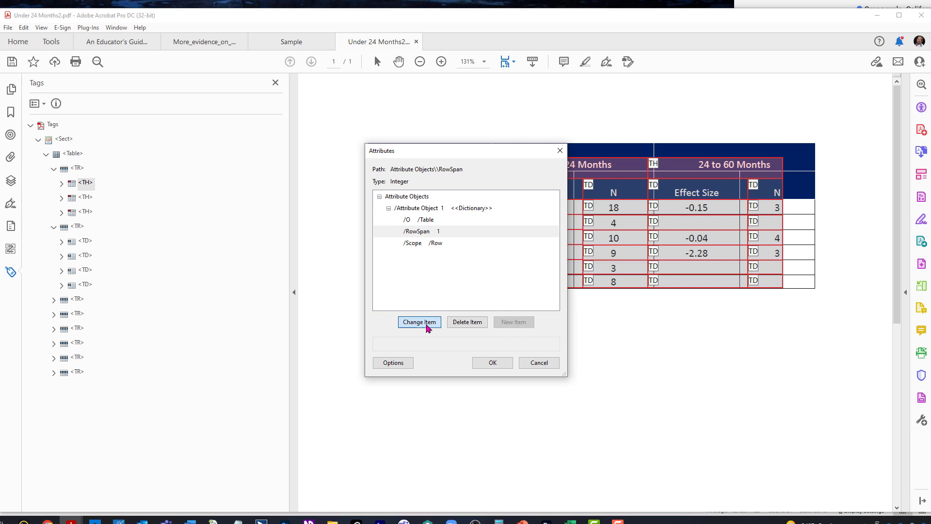
click(419, 322)
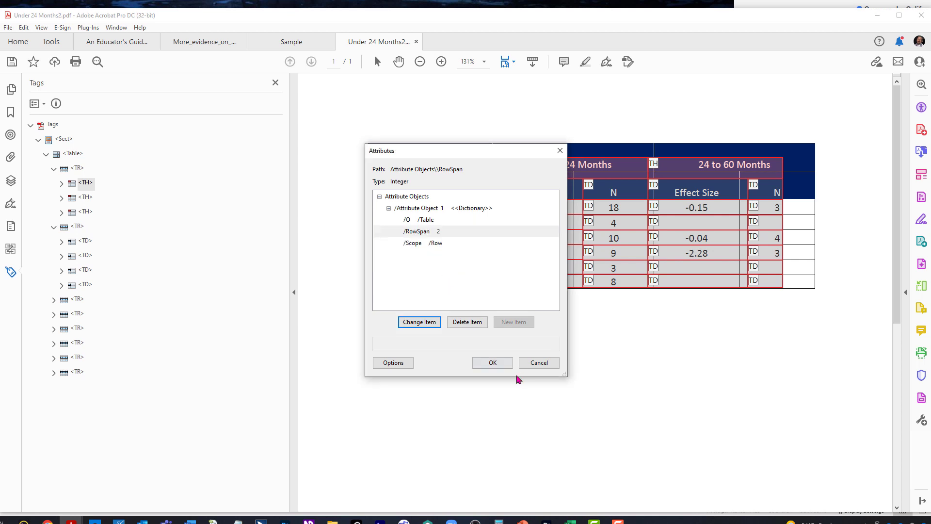
click(492, 362)
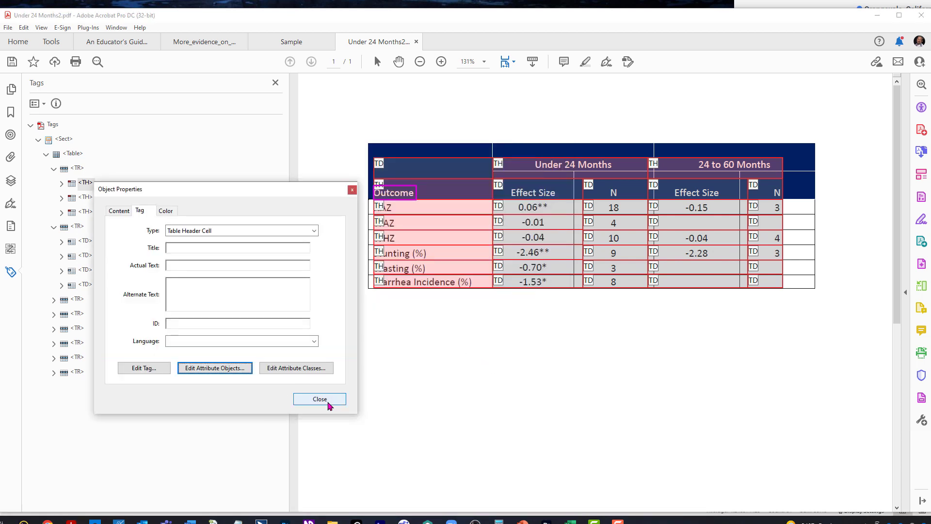
click(319, 399)
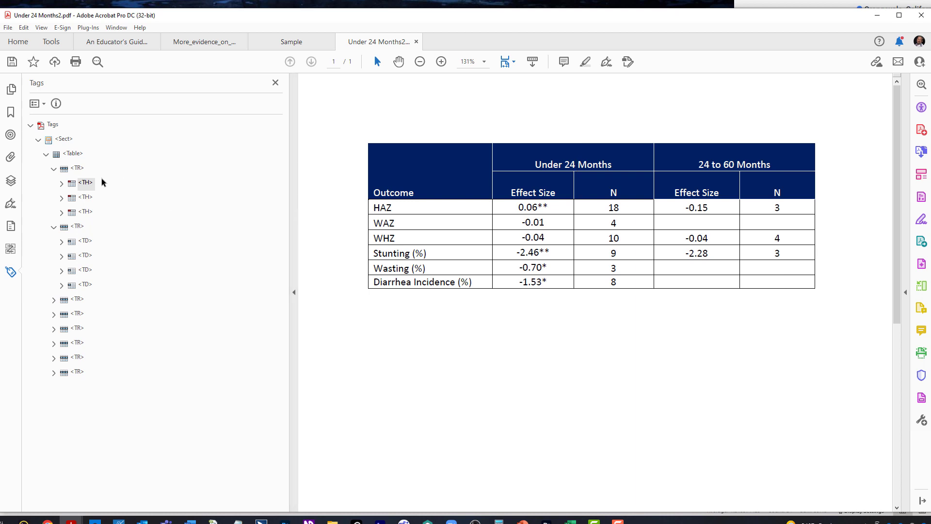
click(86, 183)
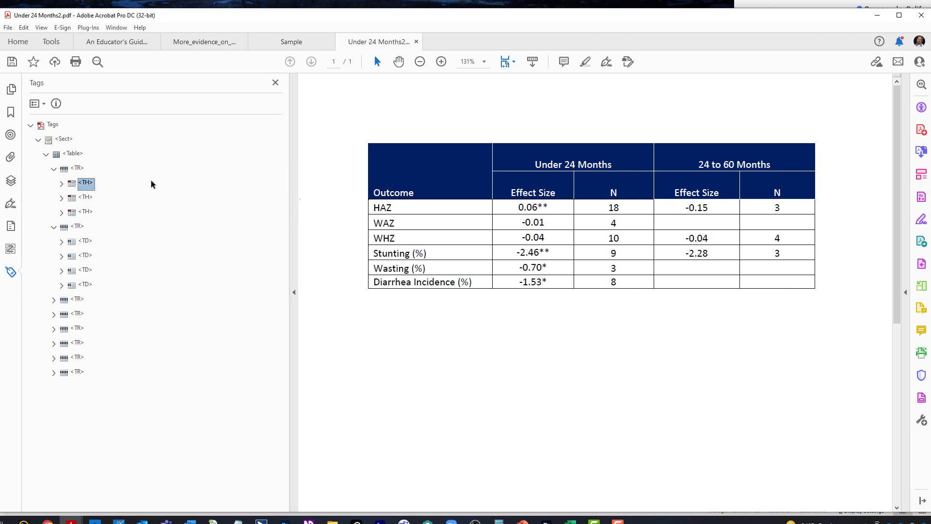
click(72, 153)
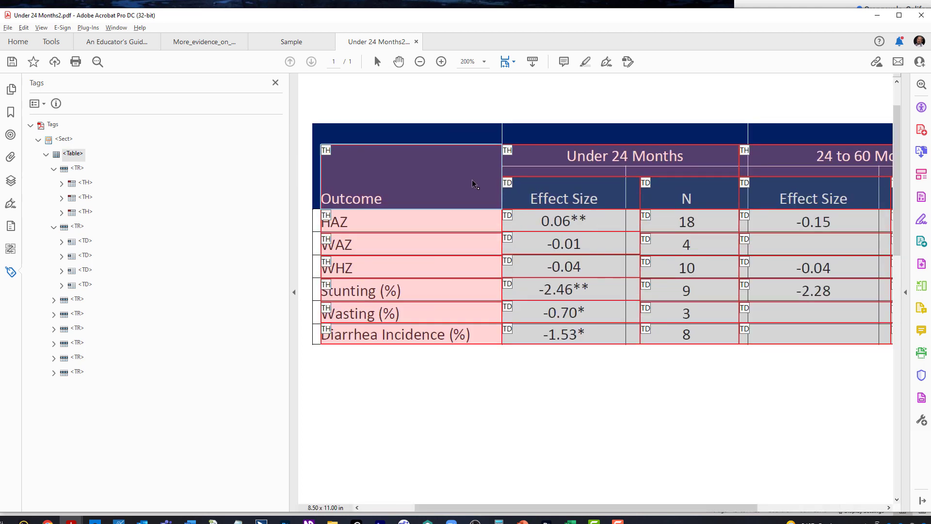
Show the table cell markings with Outcome covering both header rows.
click(419, 61)
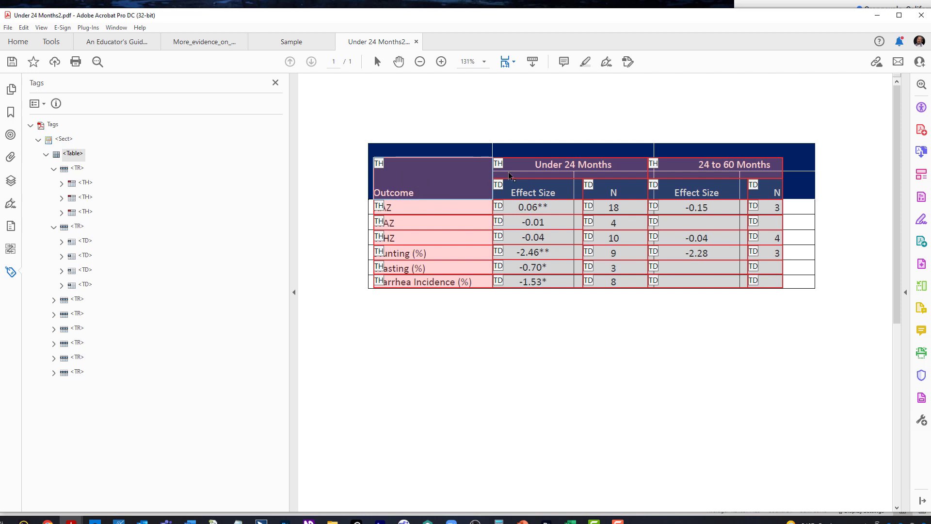
mouse_move(492, 192)
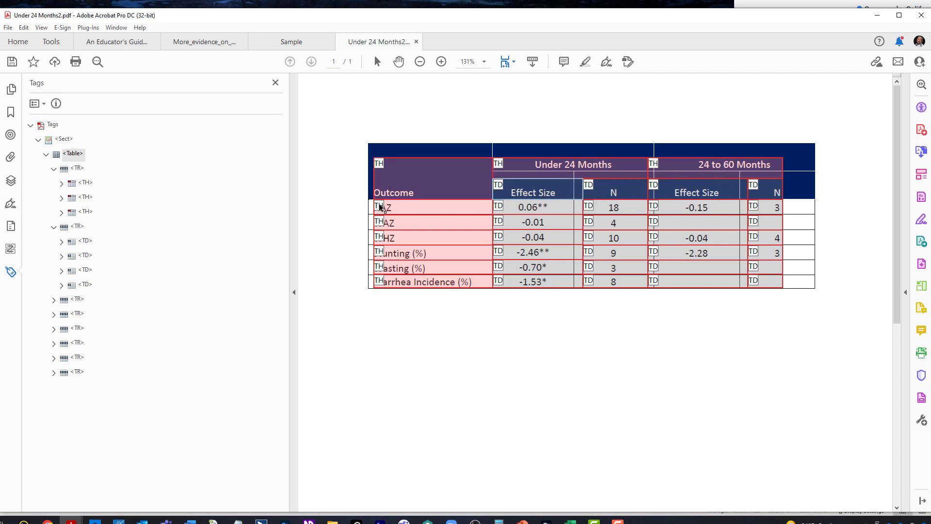
mouse_move(410, 290)
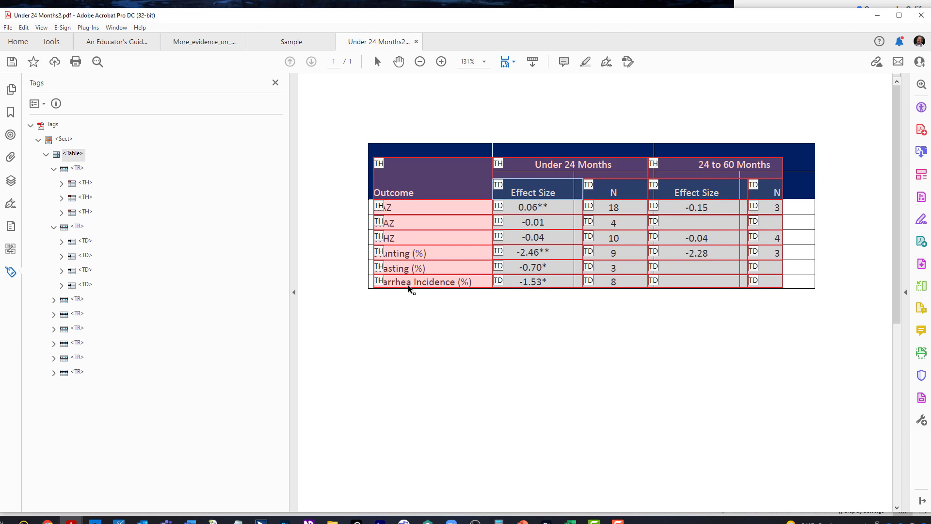
mouse_move(608, 266)
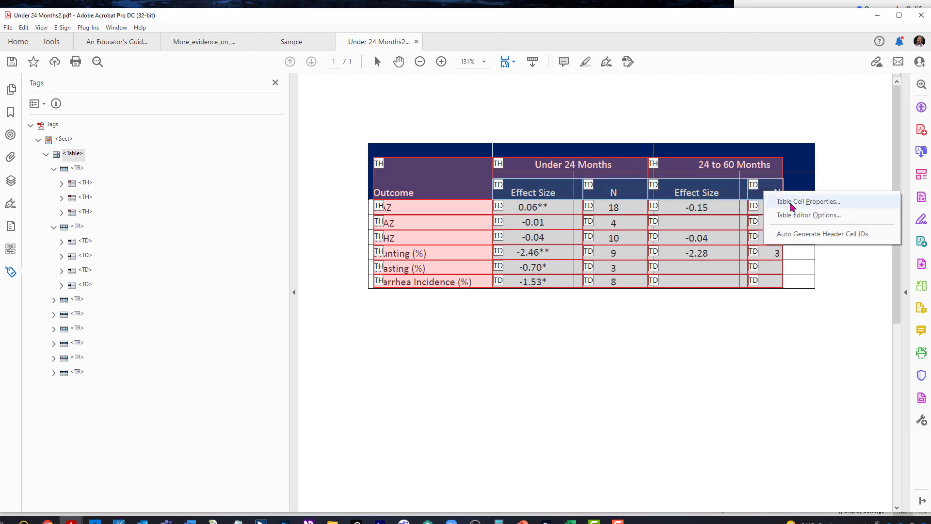
Make the Effect Size and N cells Header Cells with Column scope.
click(809, 201)
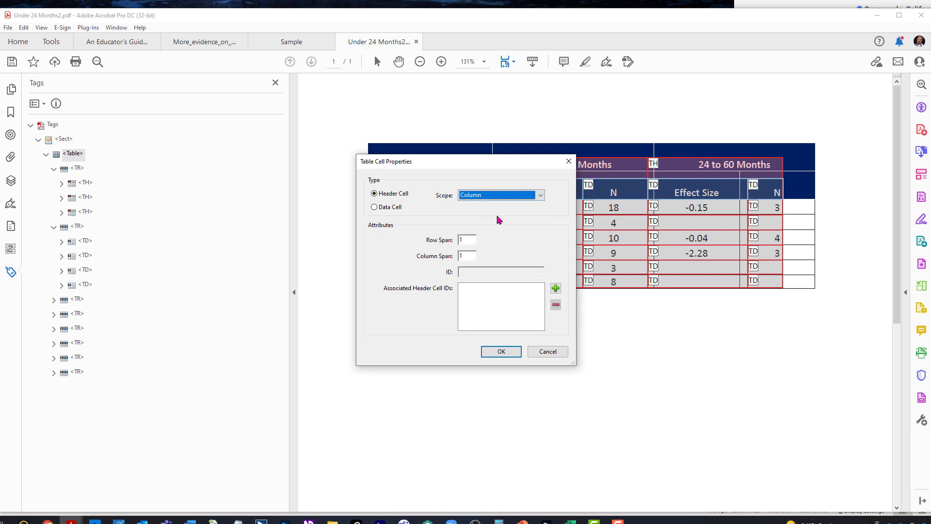
click(501, 352)
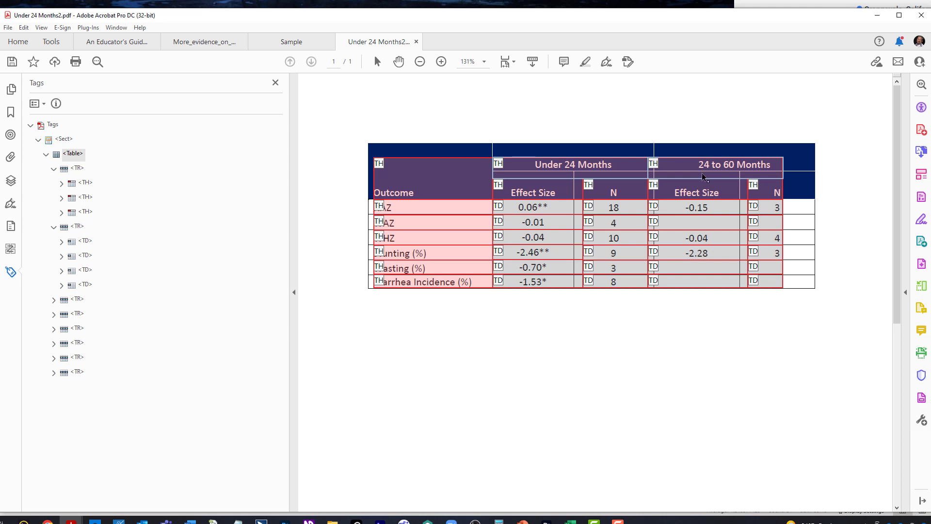
mouse_move(768, 195)
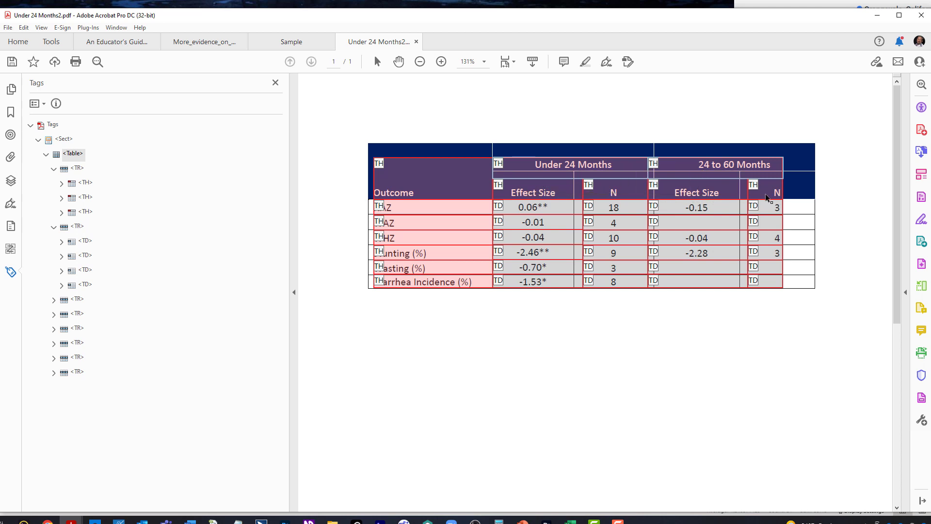
mouse_move(774, 197)
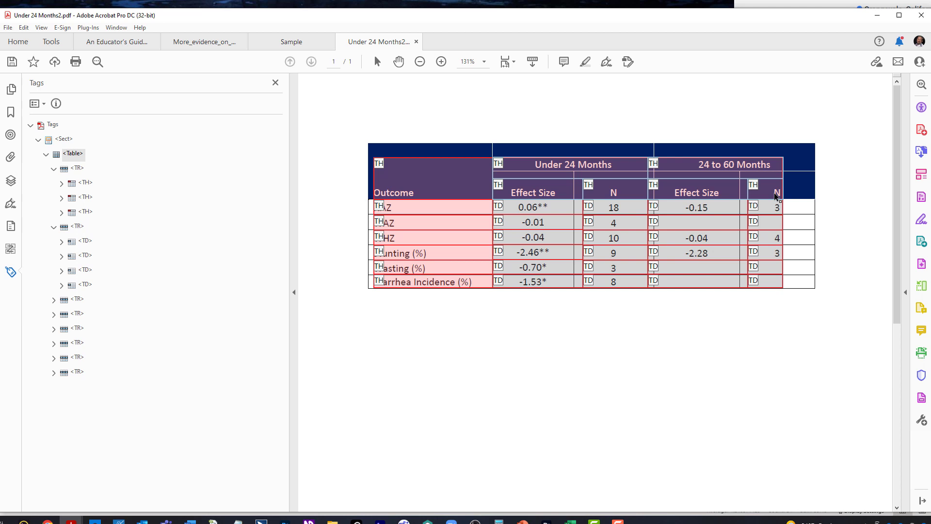
Apply Header Cell type and Column scope to all header-row cells, then preview as HTML.
click(774, 195)
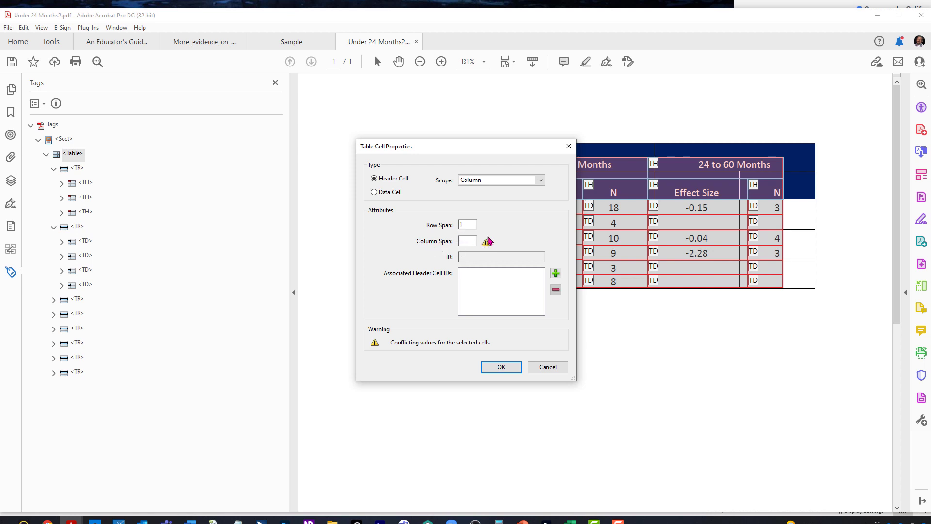
mouse_move(640, 174)
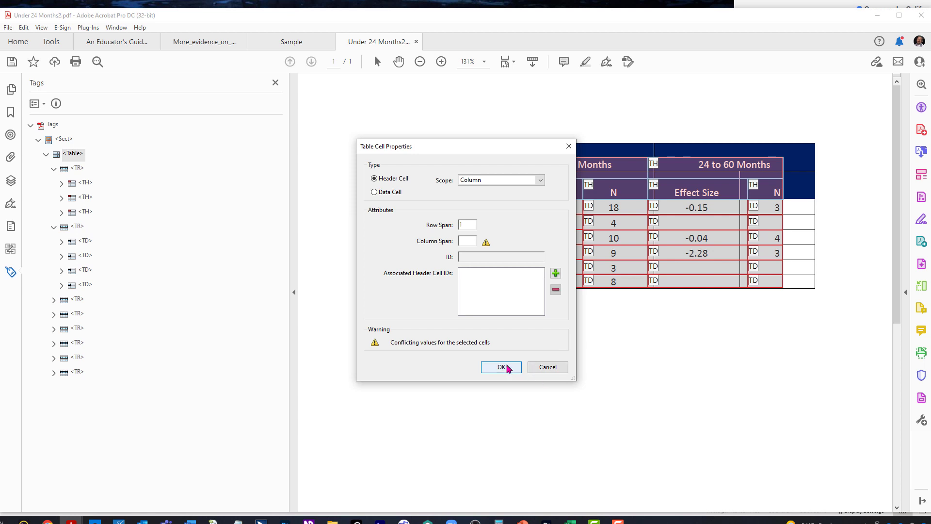
click(501, 367)
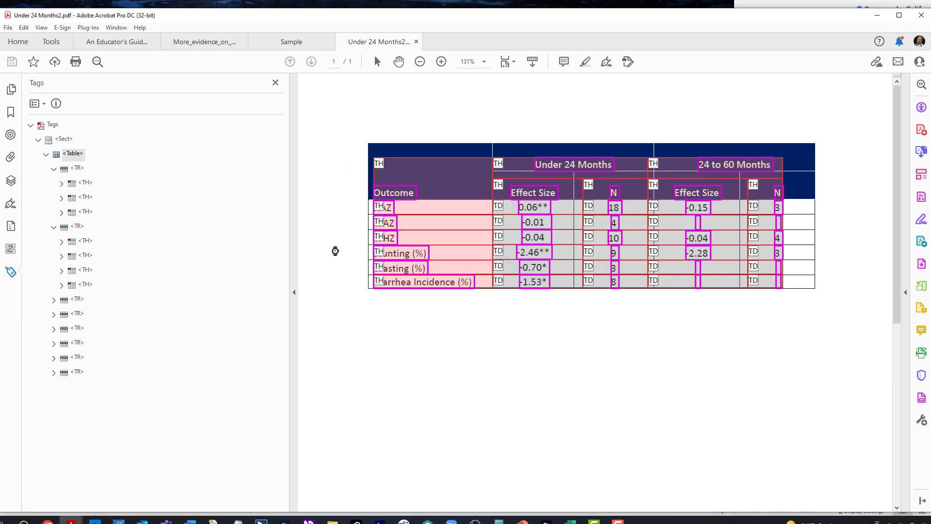
click(88, 27)
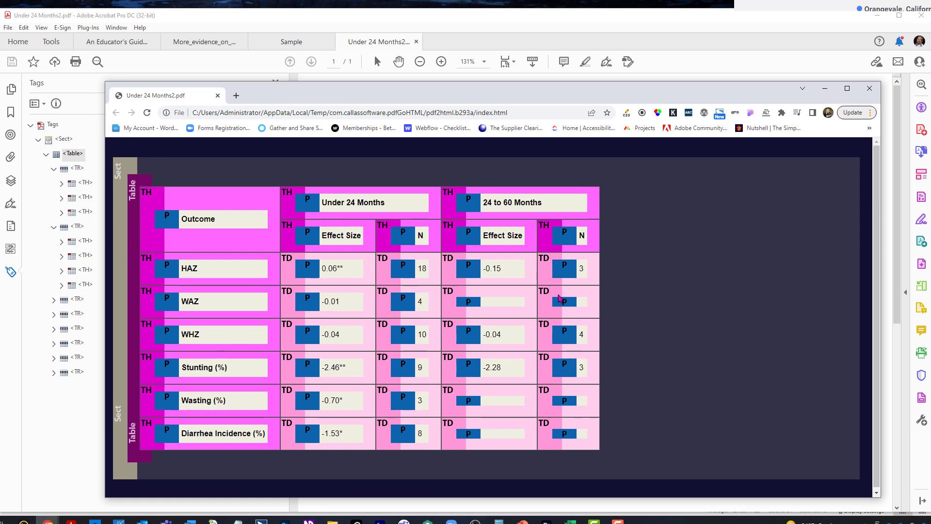
mouse_move(501, 326)
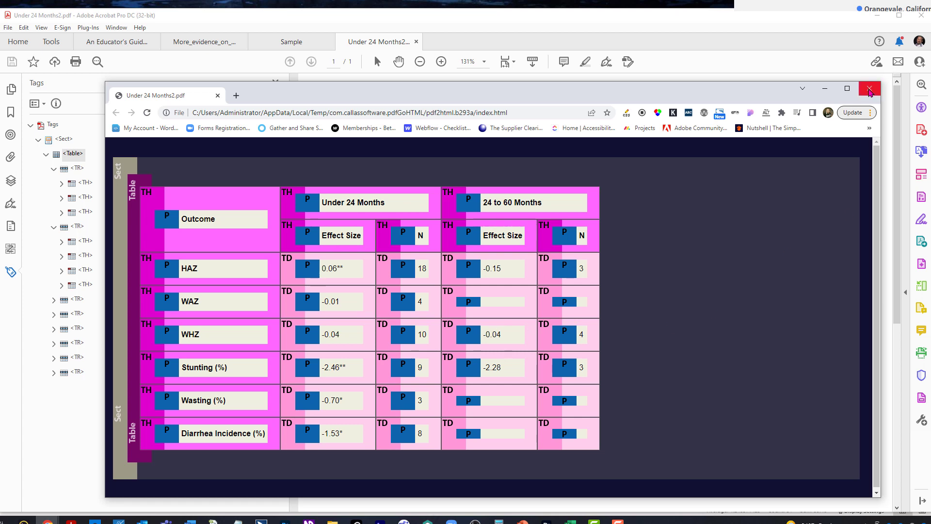
Review the pdfGoHTML rendering of the tagged table and close the preview.
click(869, 88)
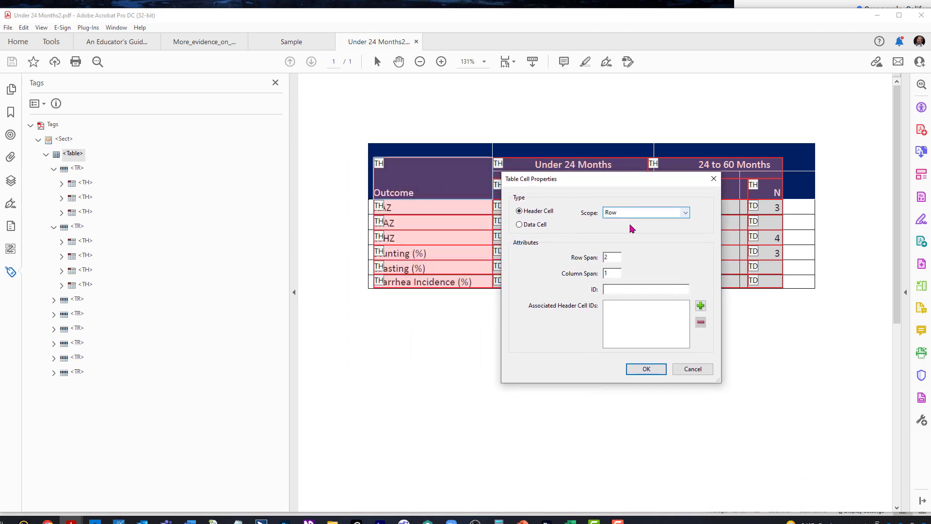
Change the Outcome cell's scope to Column, keeping Row Span 2, and verify it.
click(646, 212)
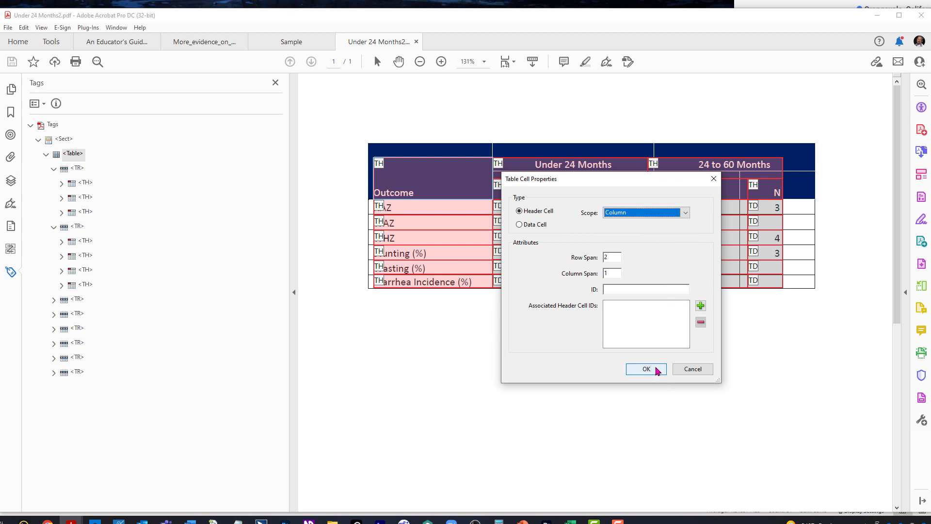
click(646, 369)
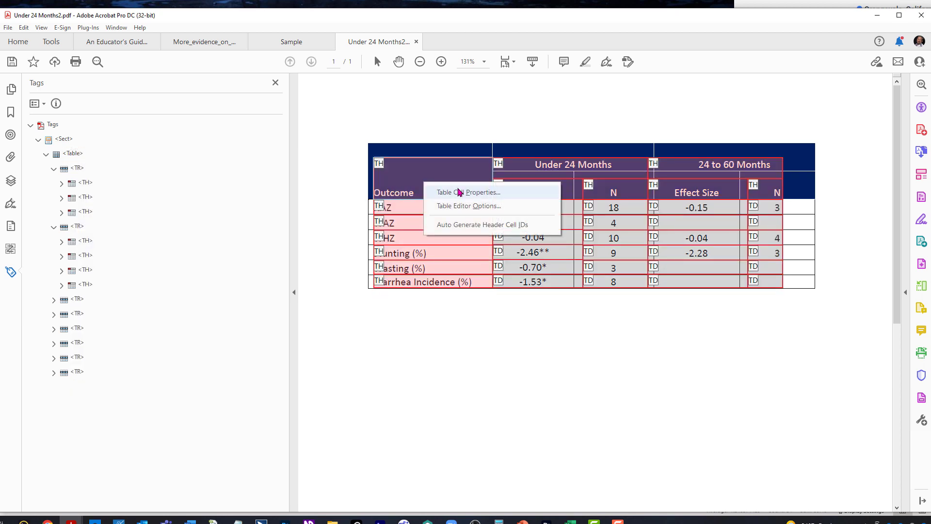
click(465, 192)
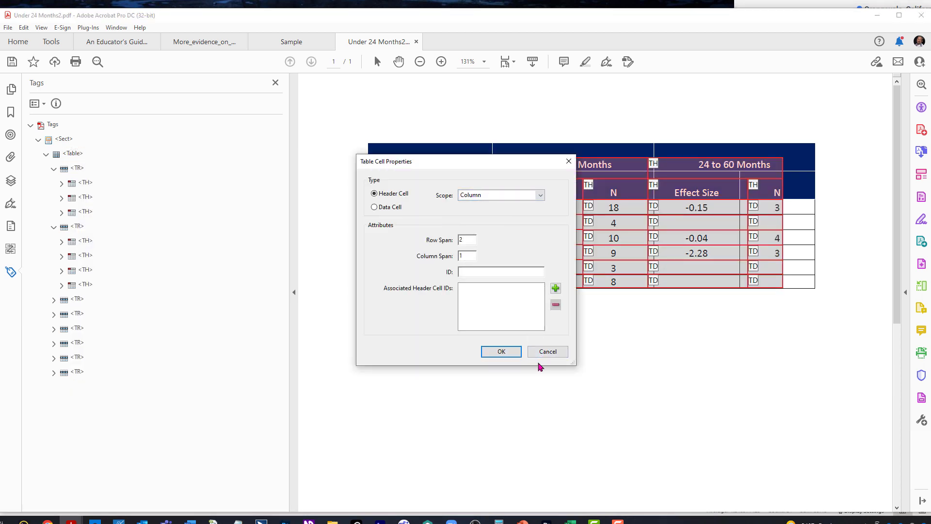
click(500, 351)
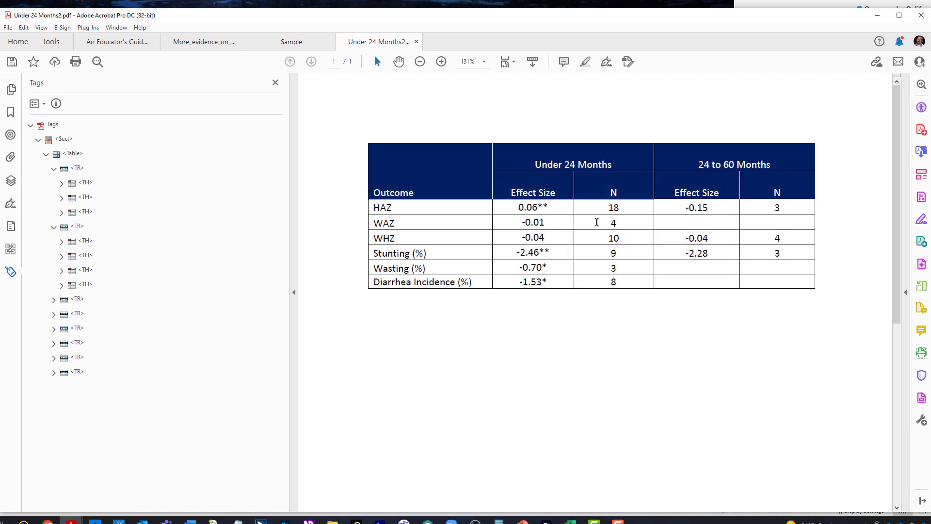
mouse_move(542, 238)
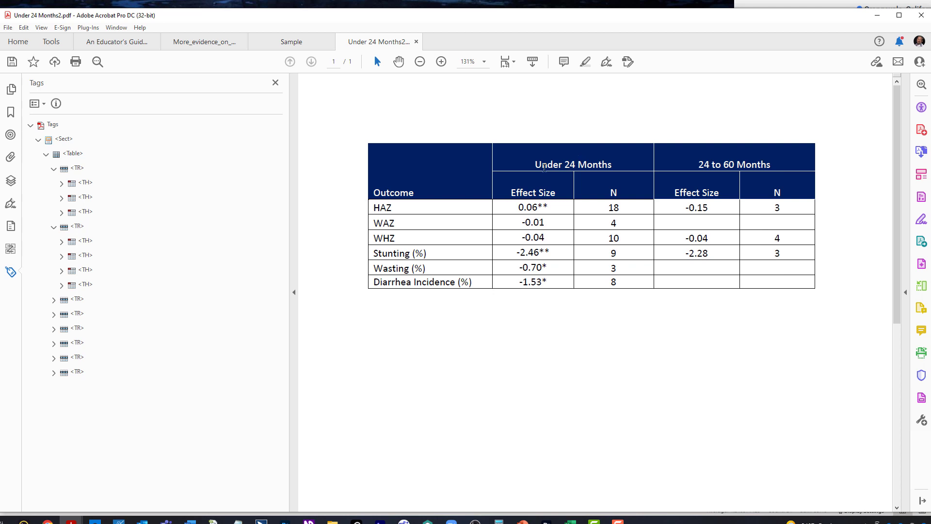
mouse_move(499, 199)
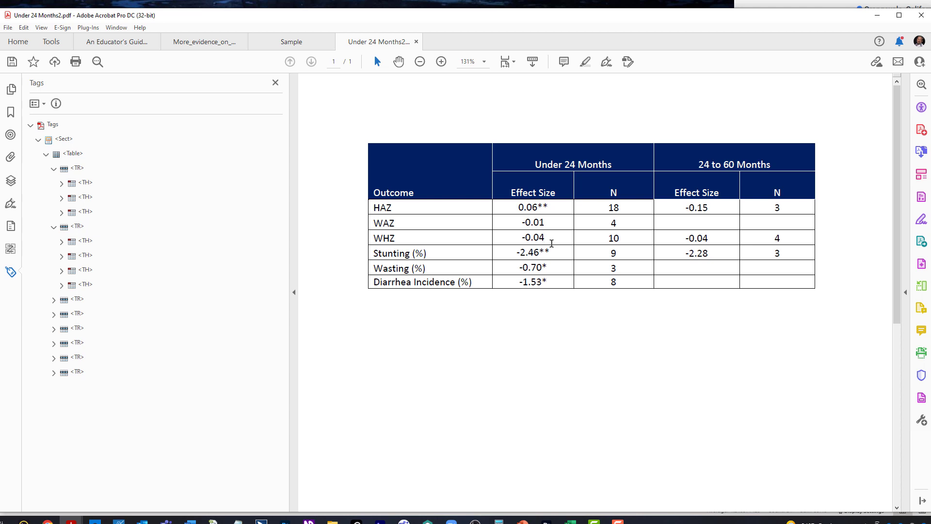
click(546, 238)
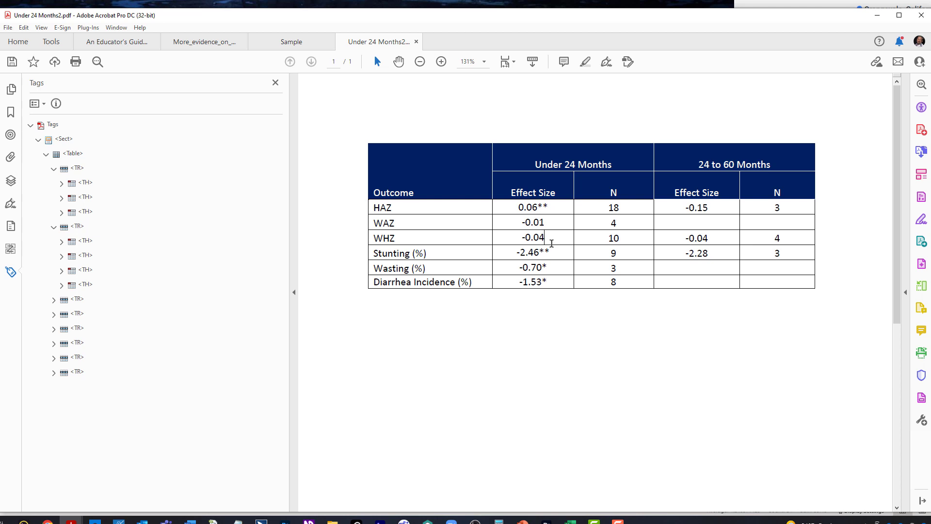
mouse_move(436, 204)
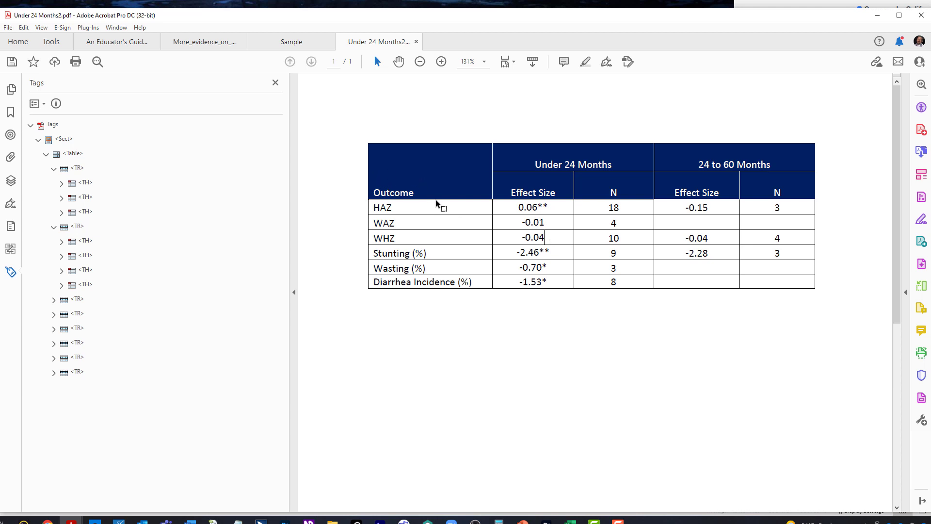
mouse_move(424, 215)
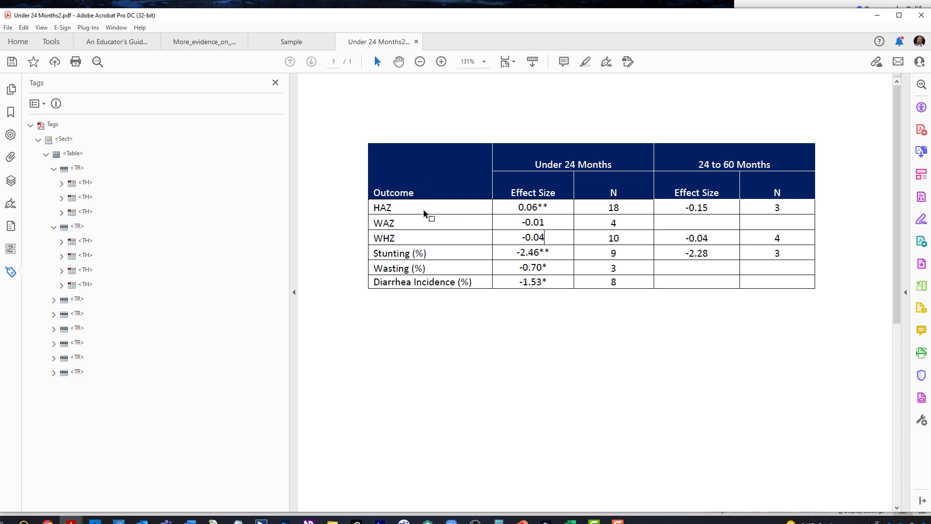
mouse_move(536, 262)
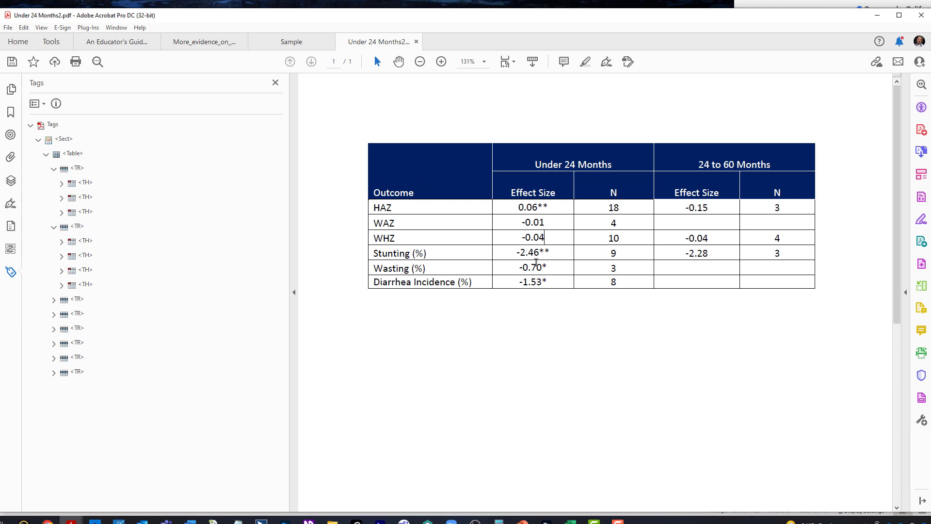